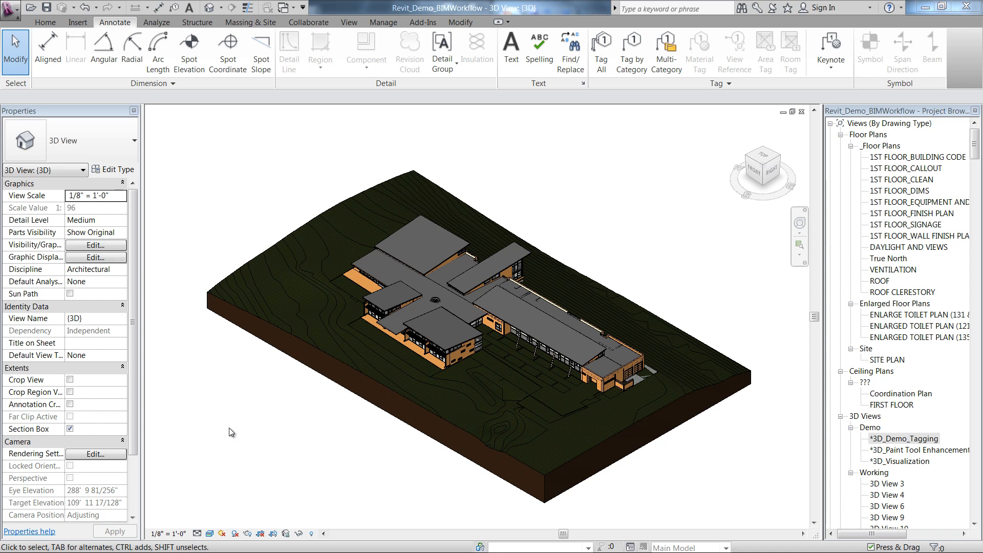
Open the DWG Export dialog through the application menu's Export > CAD Formats options
left_click(9, 8)
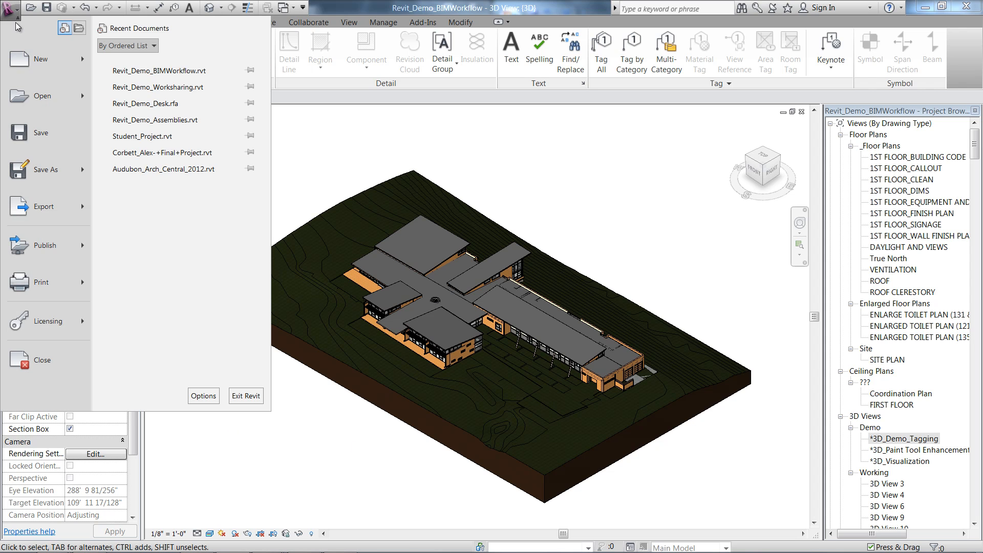
left_click(44, 206)
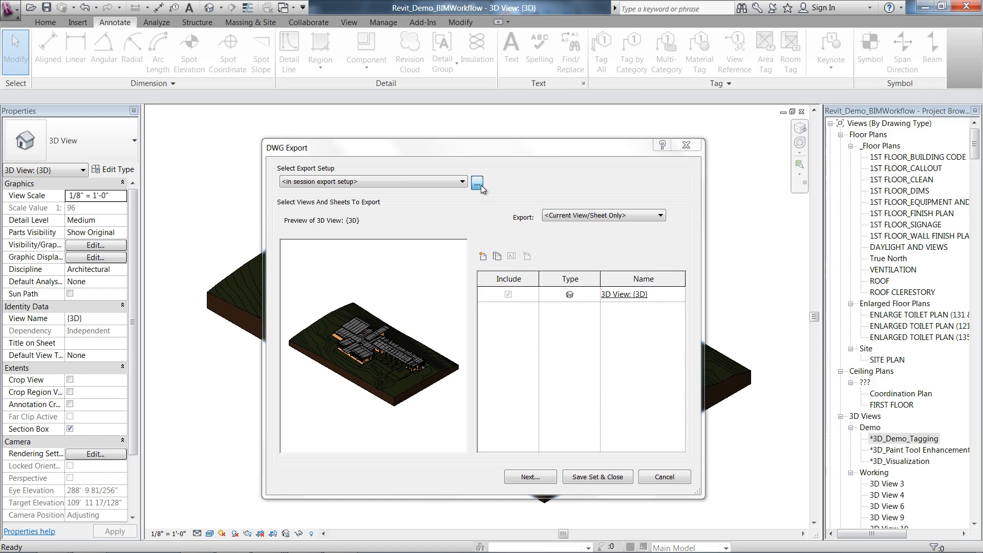
Open the in-session export setup and browse its line, colour and layer sections
left_click(477, 181)
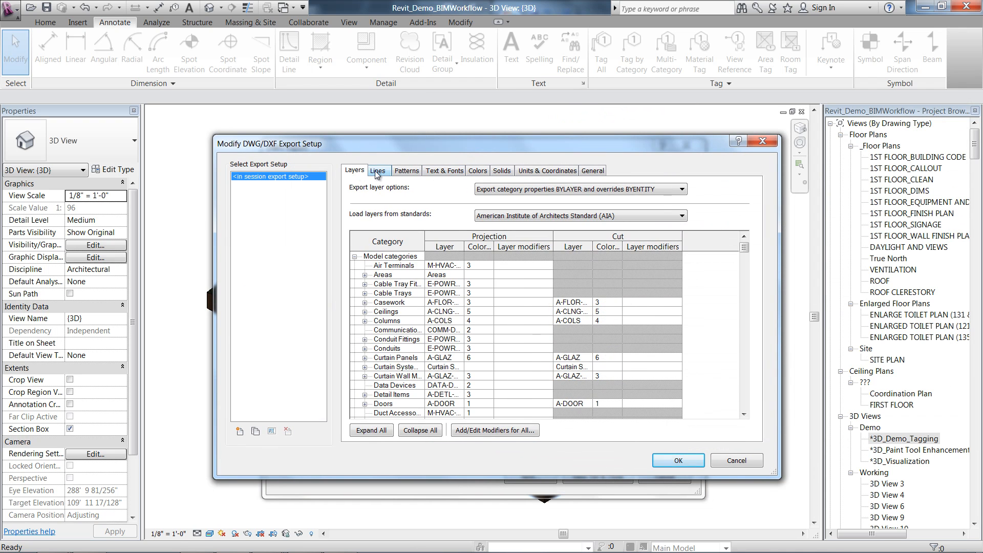
left_click(443, 170)
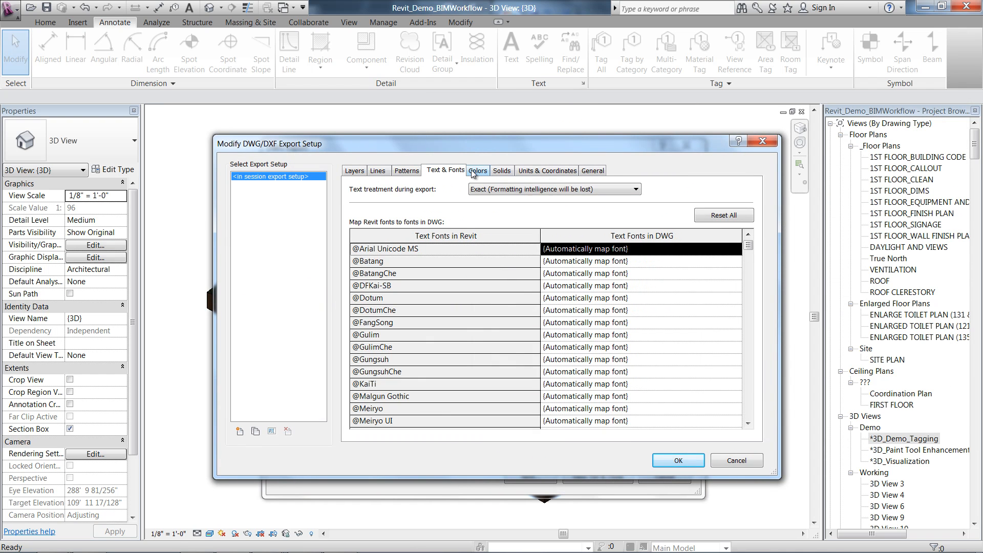
left_click(547, 170)
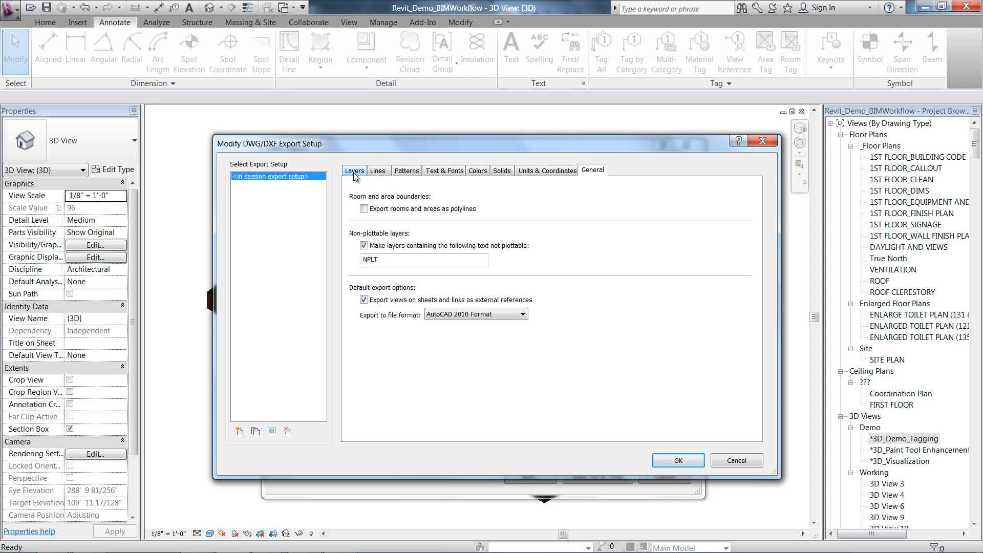
left_click(354, 170)
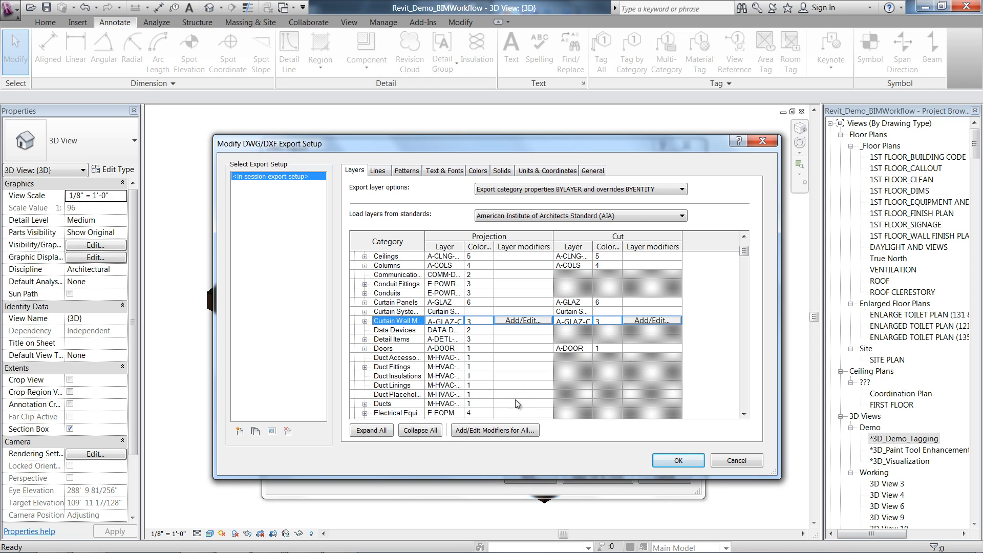
Add System Classification and System Name, with '-' separators, to the Ducts projection layer modifiers
left_click(522, 403)
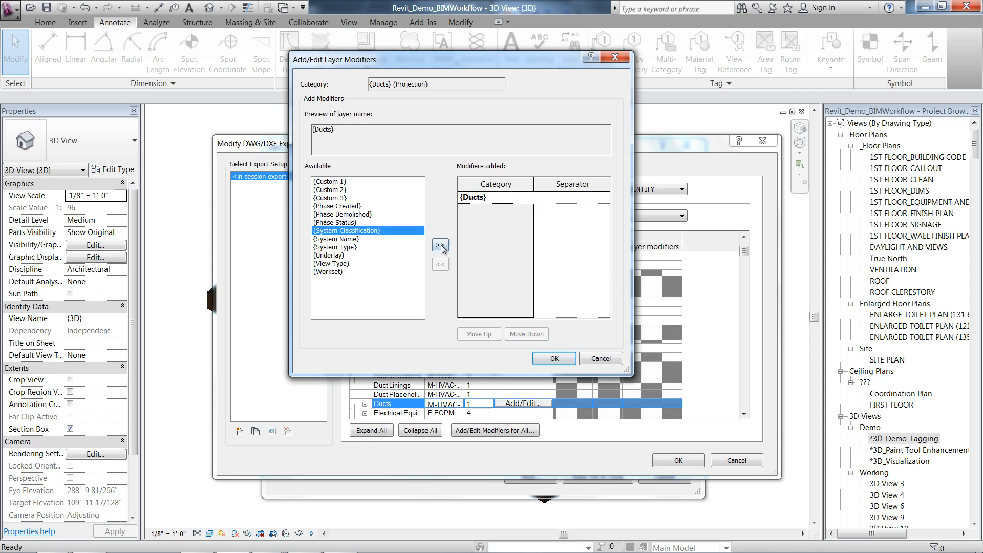
left_click(440, 245)
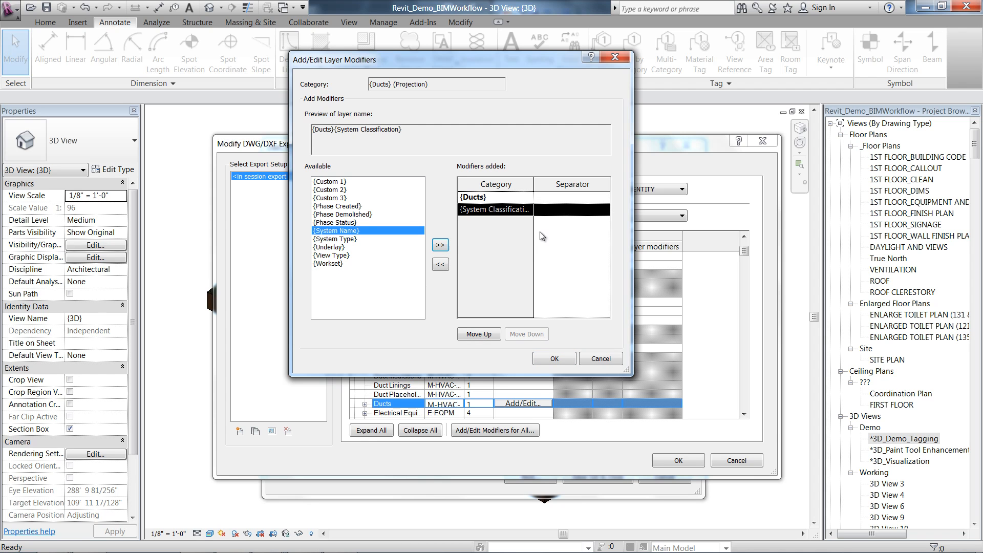
left_click(440, 245)
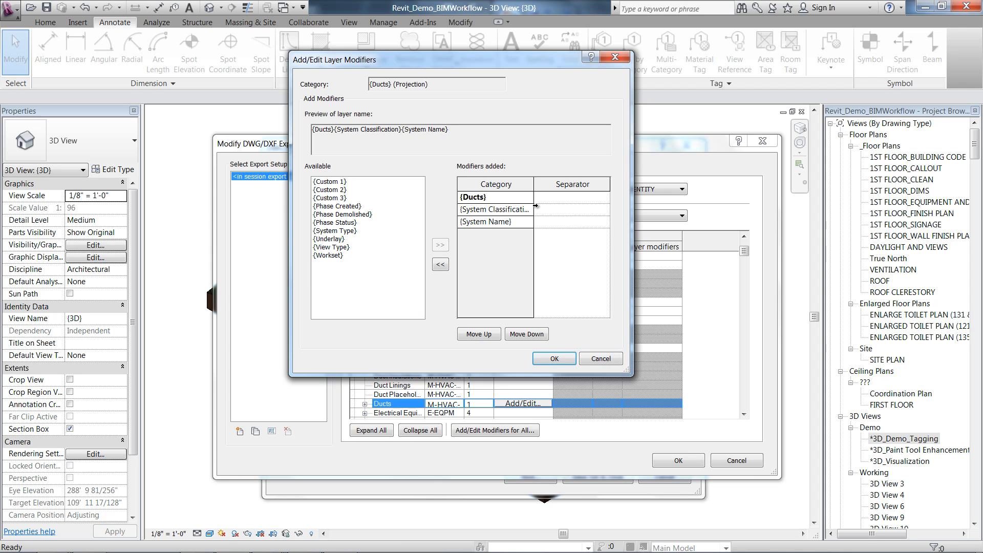
type("-")
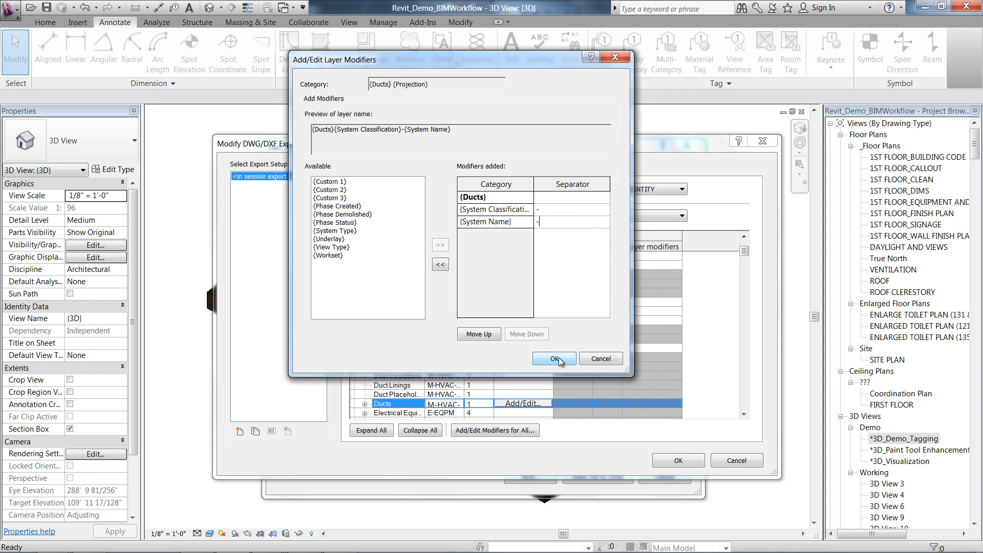
left_click(553, 358)
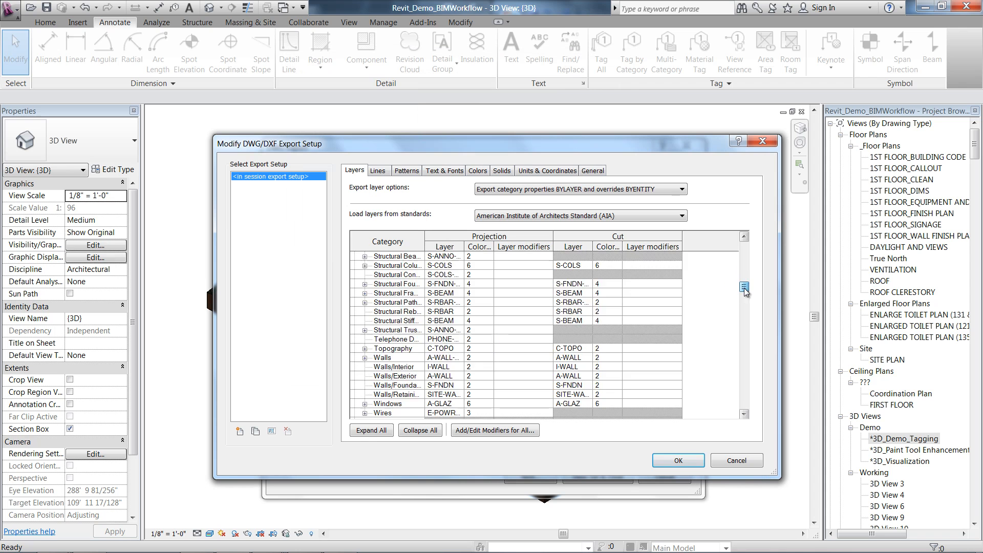
Expand the System Classification layer entries and edit the Exhaust Air layer name
scroll("down", 3)
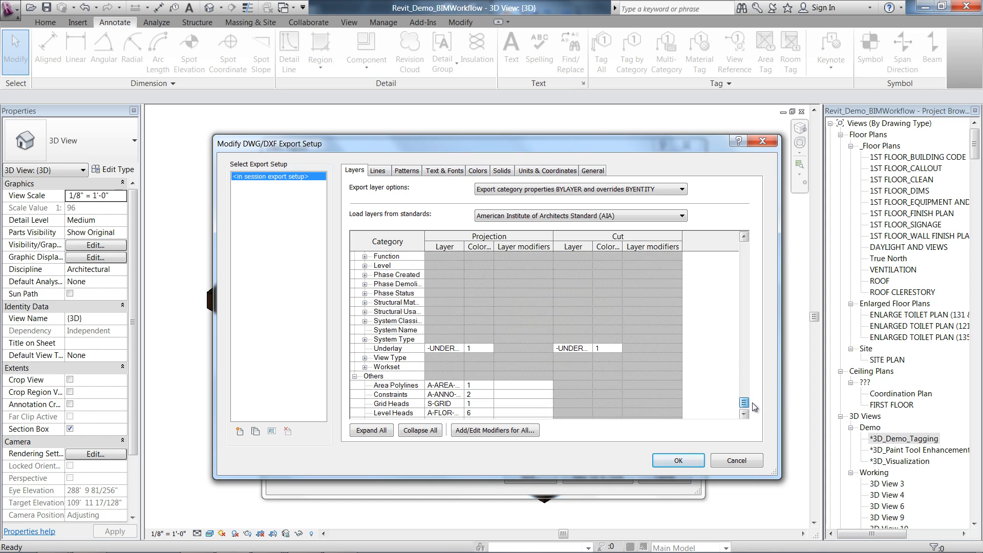
left_click(406, 320)
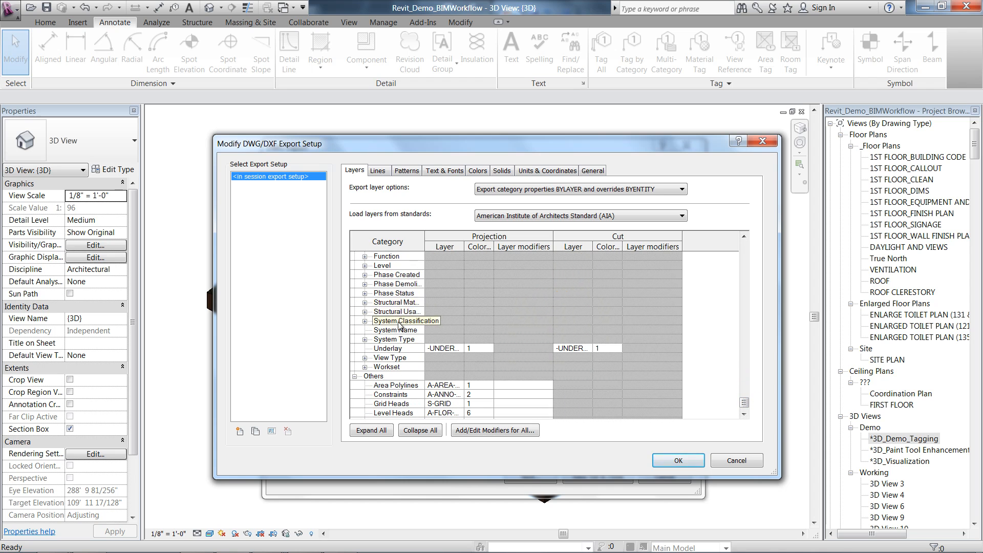
left_click(365, 320)
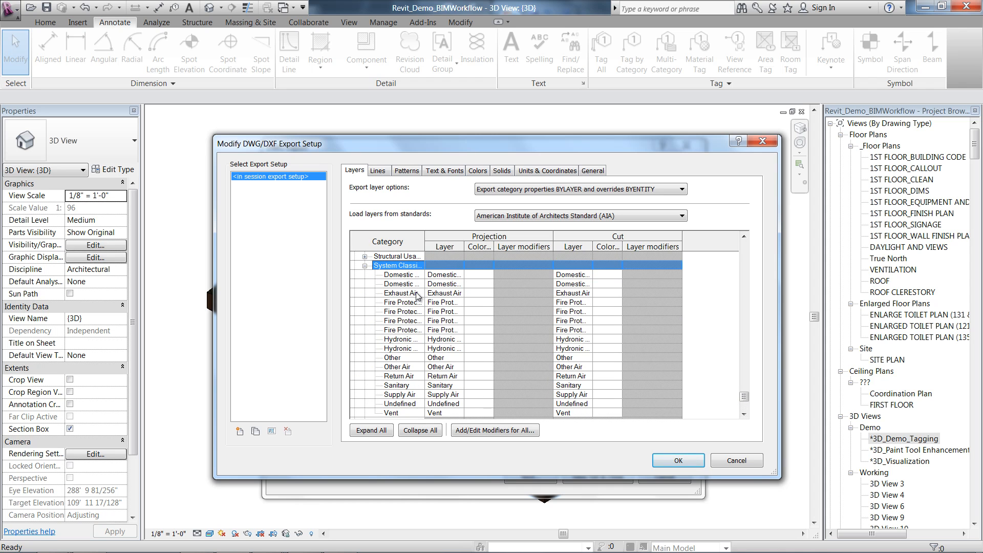
left_click(444, 293)
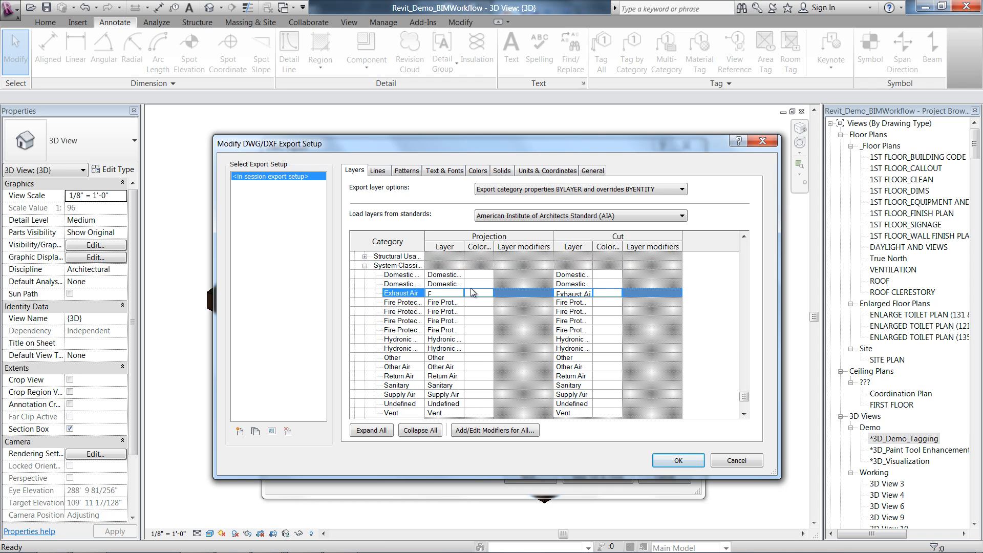
left_click(378, 170)
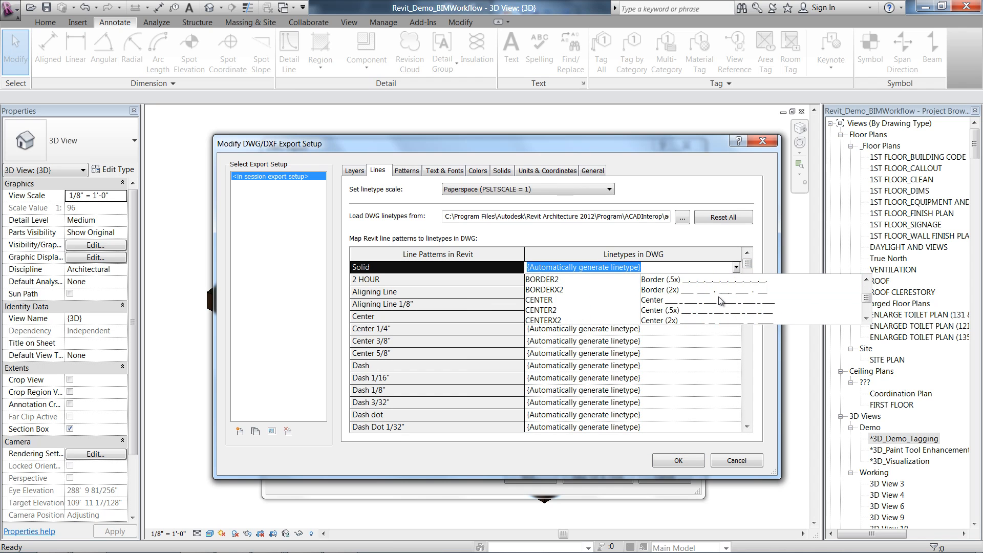
Map the 2 HOUR line pattern to the DIVIDE2 DWG linetype
left_click(737, 267)
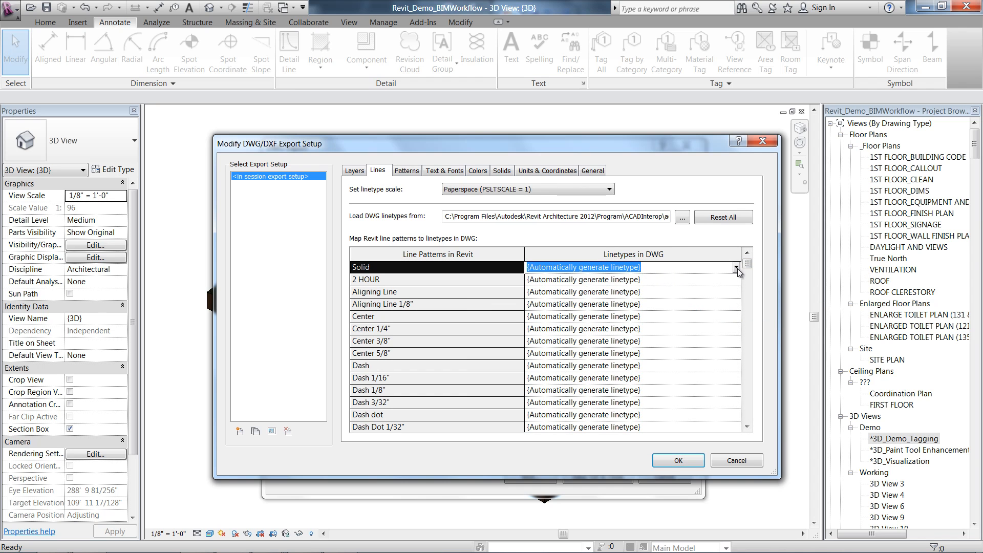
left_click(737, 279)
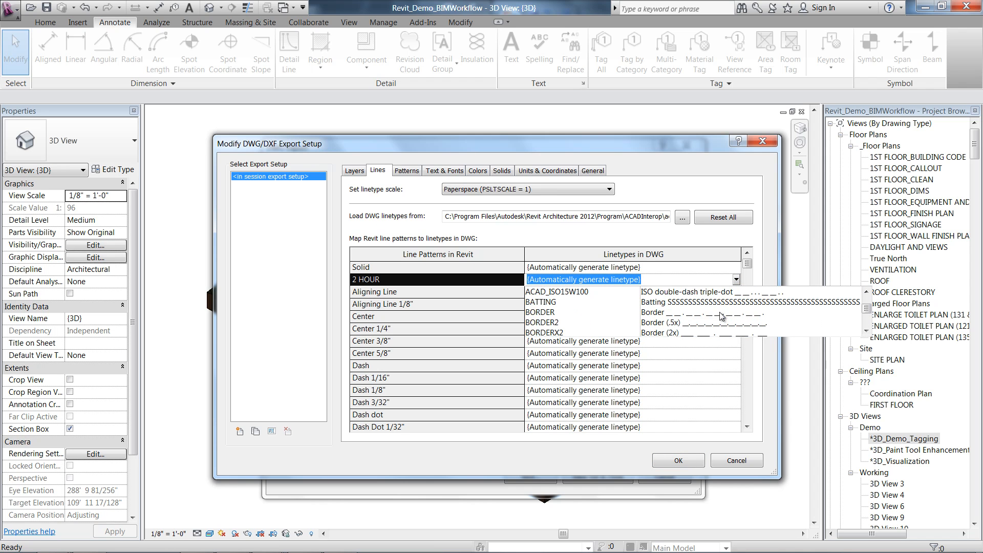
scroll("down", 3)
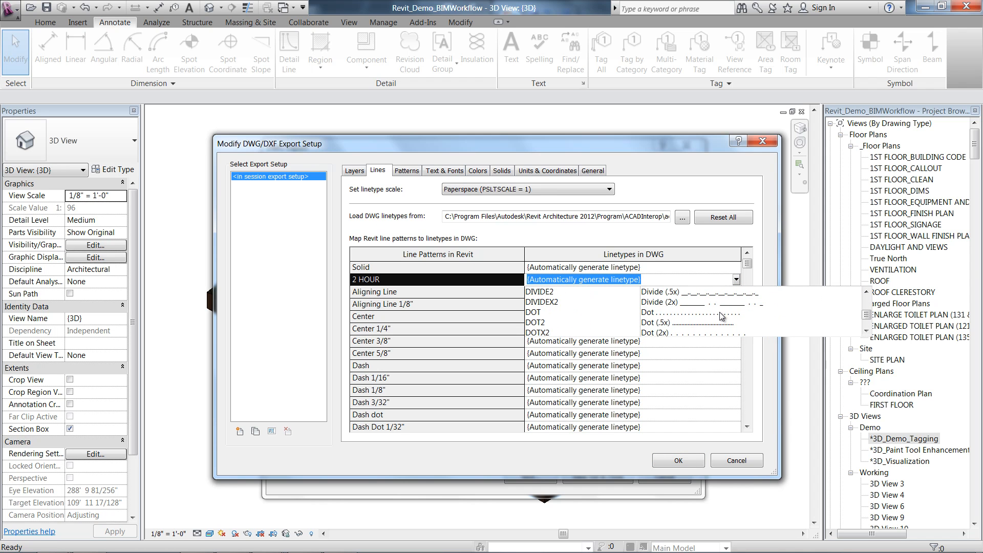
left_click(538, 291)
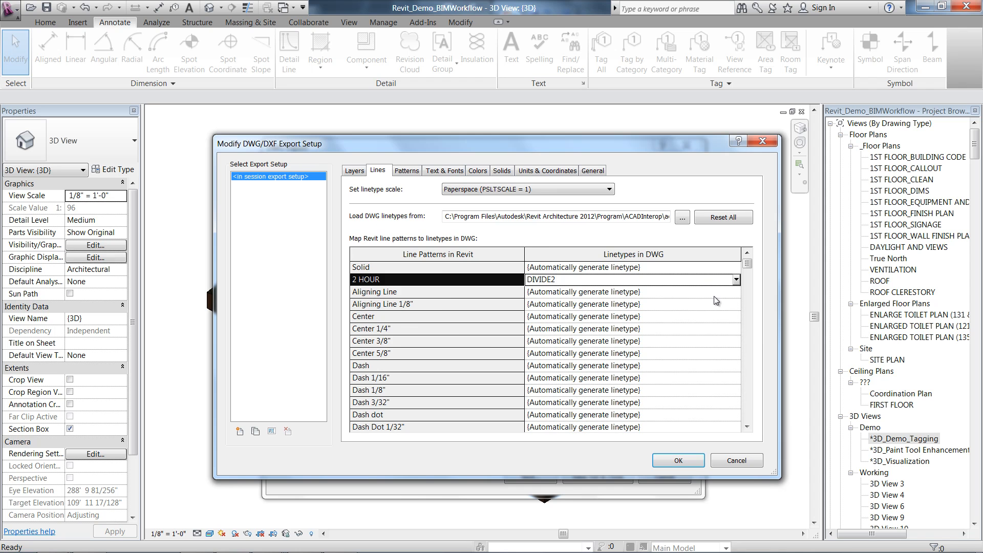
left_click(406, 170)
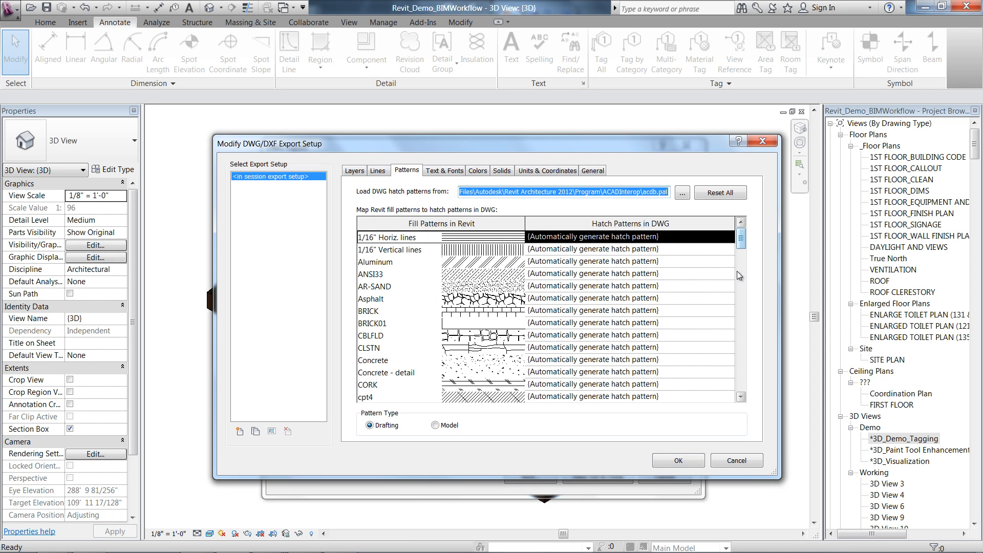
Map the Asphalt fill pattern to the BRSTONE hatch
left_click(728, 298)
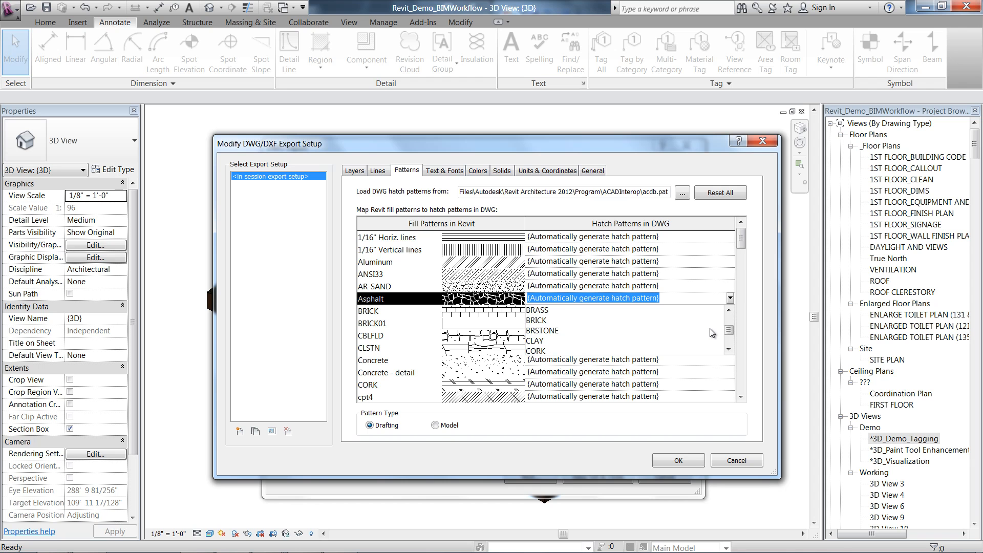
left_click(542, 331)
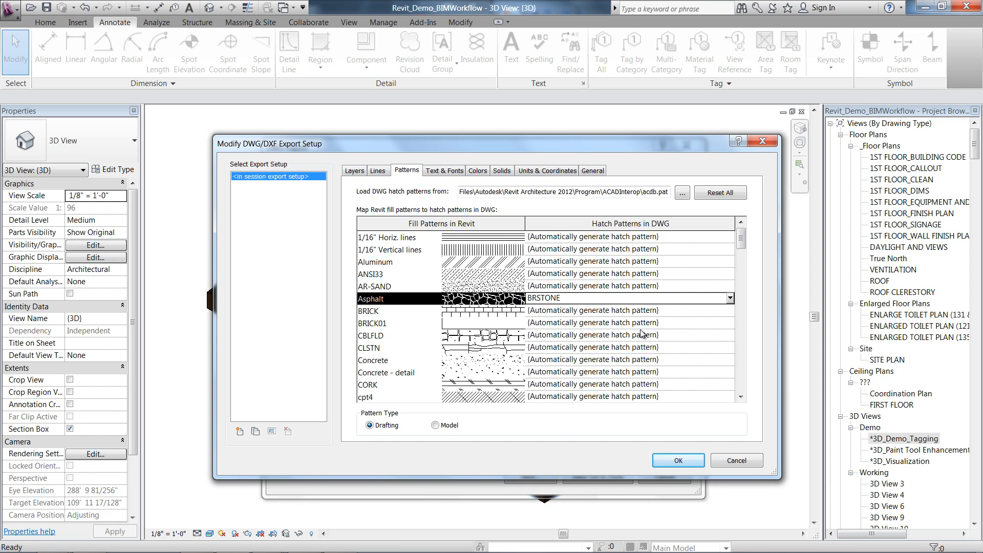
left_click(444, 170)
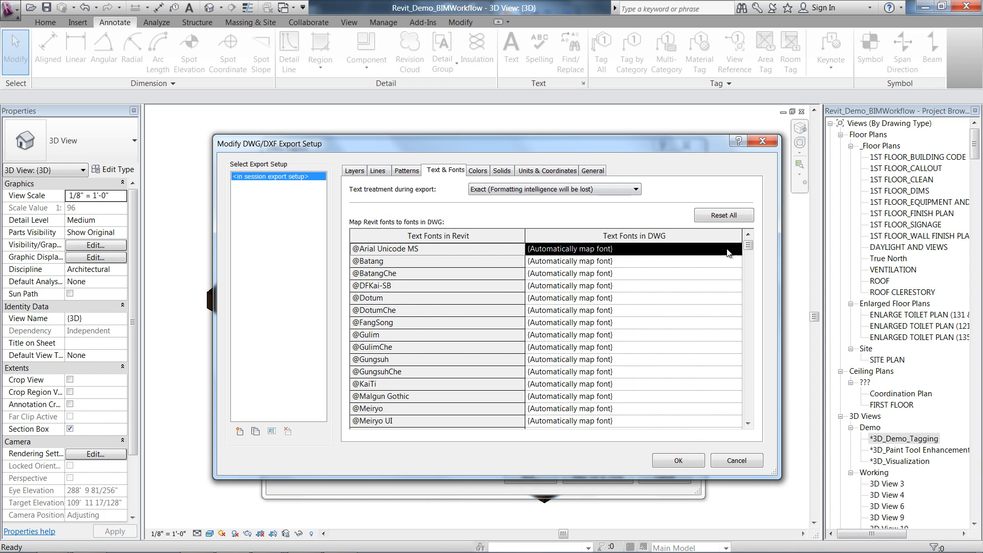
left_click(735, 248)
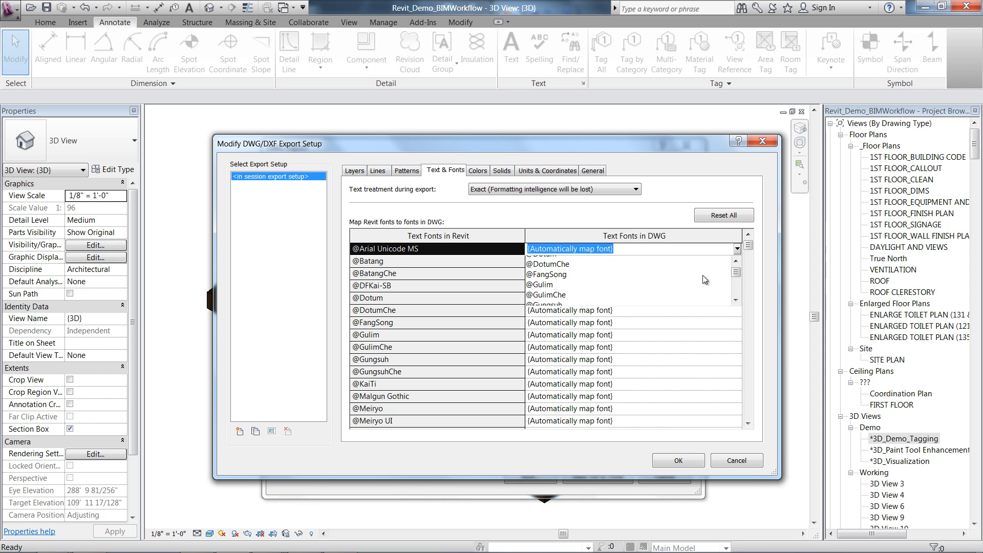
scroll("down", 3)
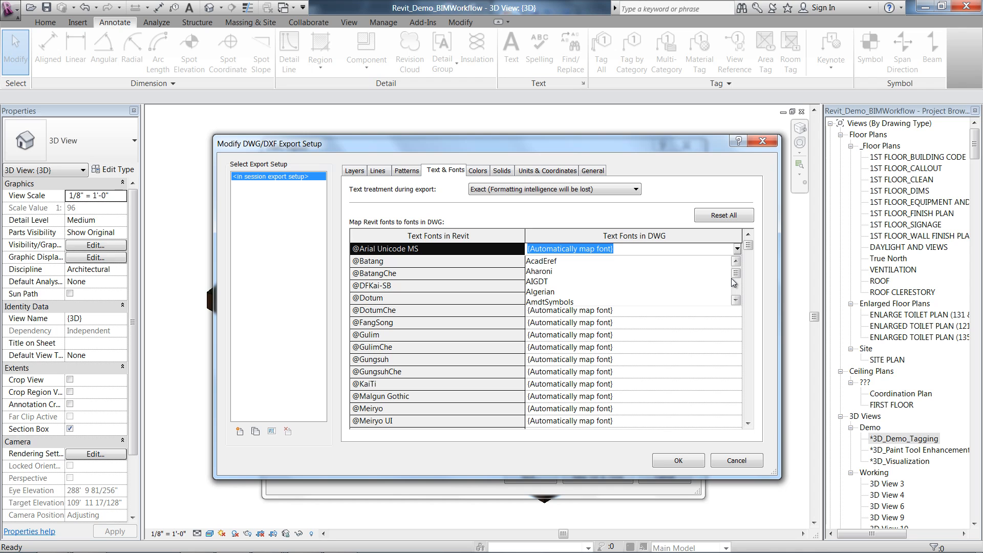
scroll("down", 3)
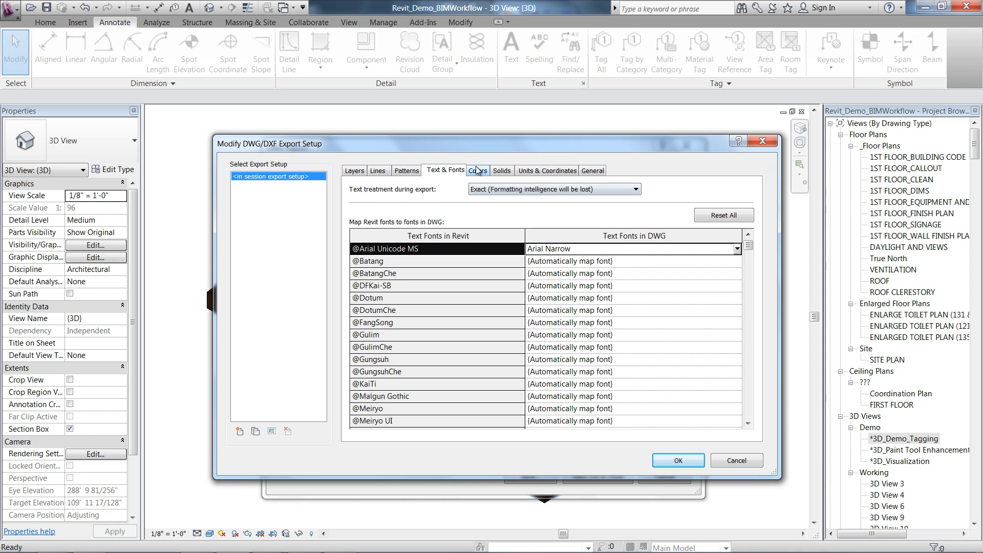
left_click(547, 170)
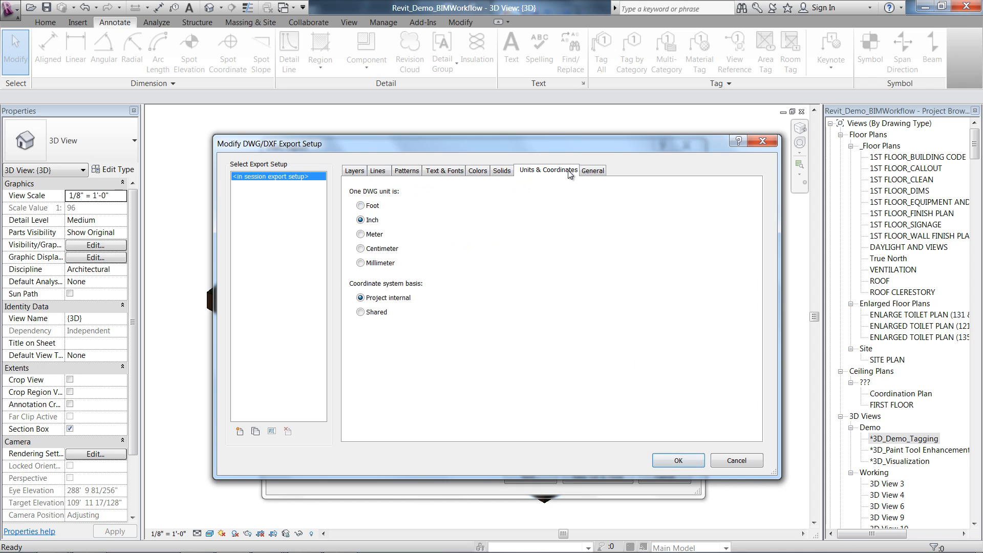
left_click(591, 170)
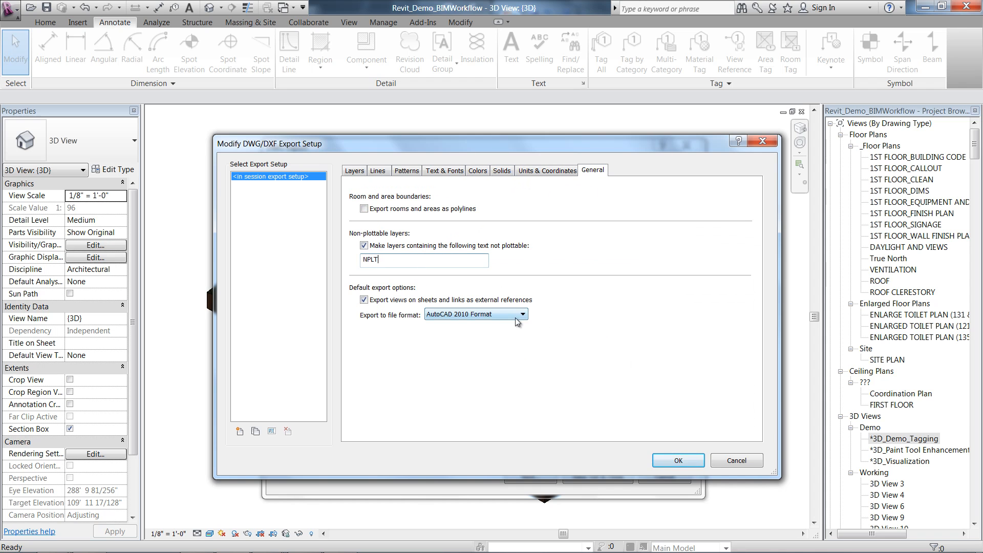